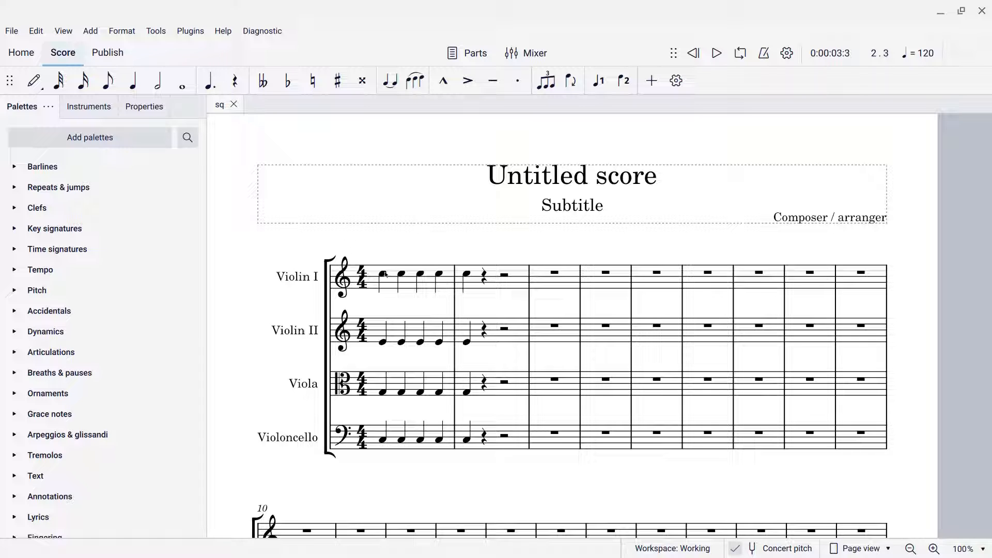
Attach a p dynamic to the first Violin I note from the Dynamics palette.
{"action": "left_click", "coordinate": [384, 276]}
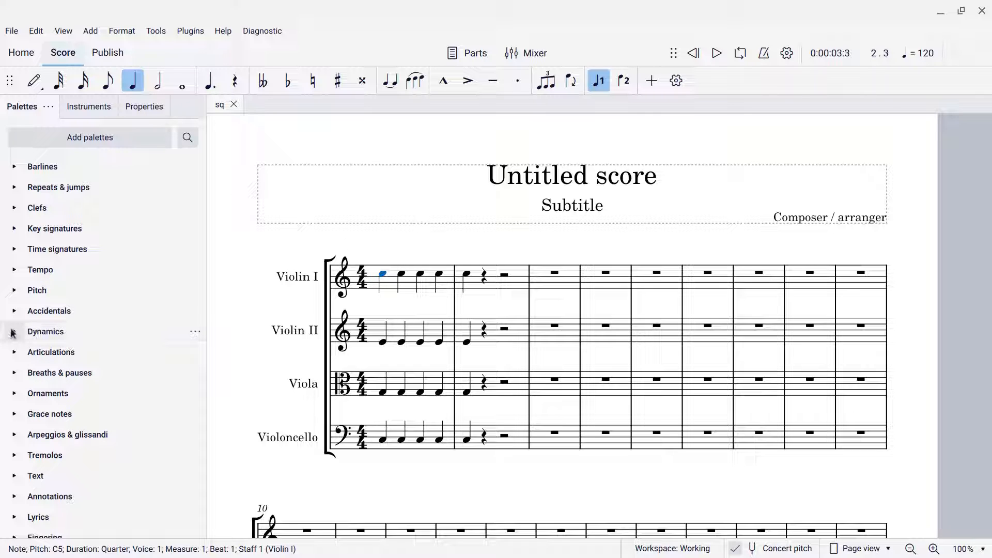
{"action": "left_click", "coordinate": [44, 331]}
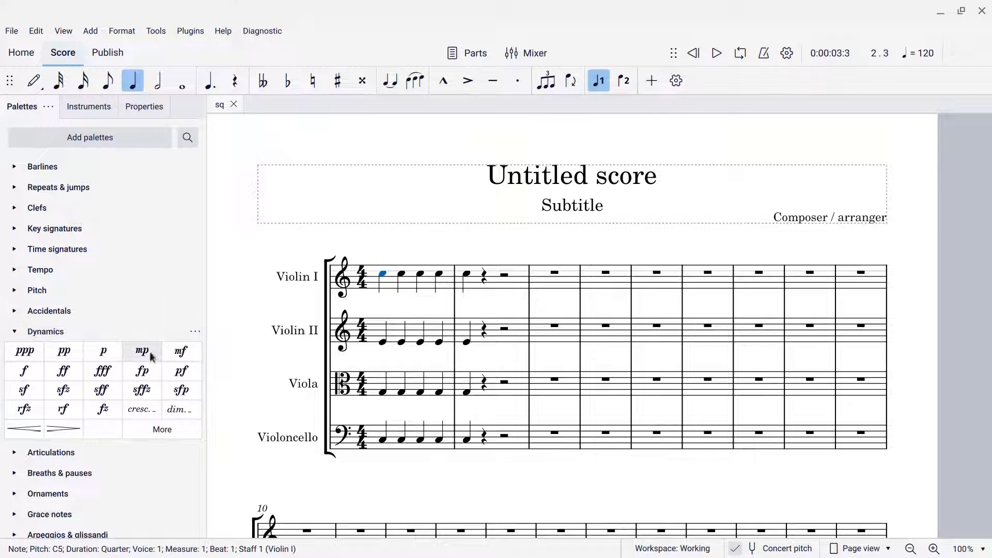
{"action": "double_click", "coordinate": [102, 351]}
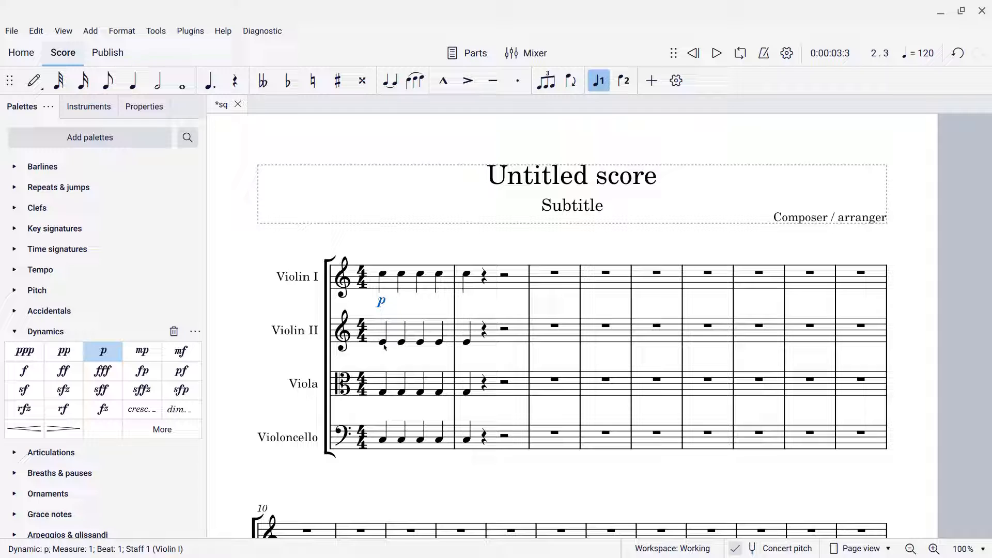
Add p under the first Violin II note, then select the first Viola note for the same.
{"action": "left_click", "coordinate": [384, 344]}
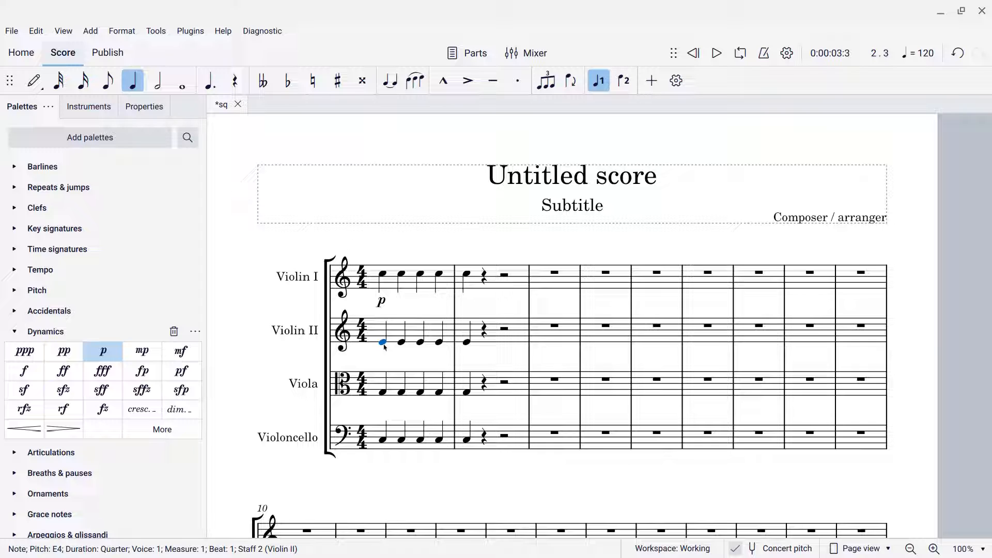
{"action": "double_click", "coordinate": [103, 351]}
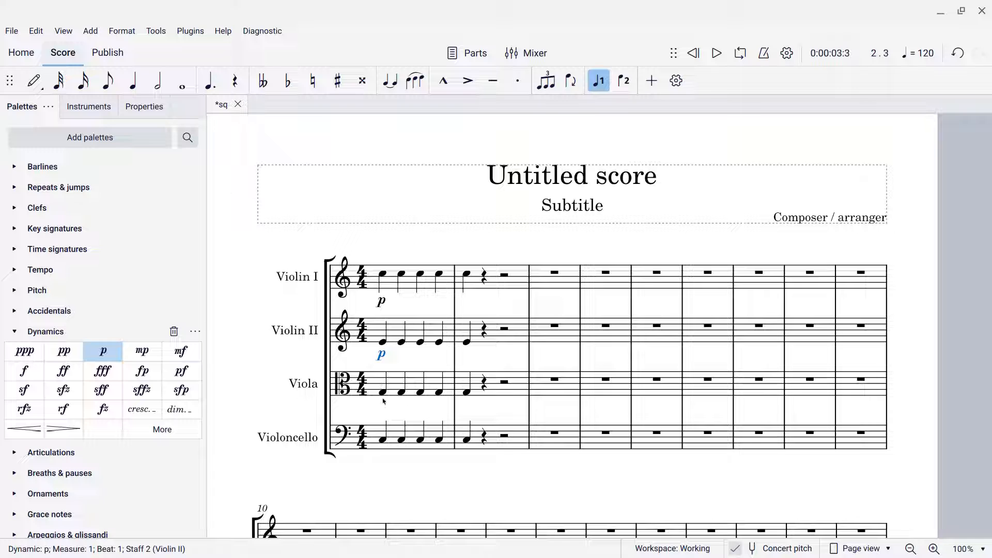
{"action": "left_click", "coordinate": [381, 390]}
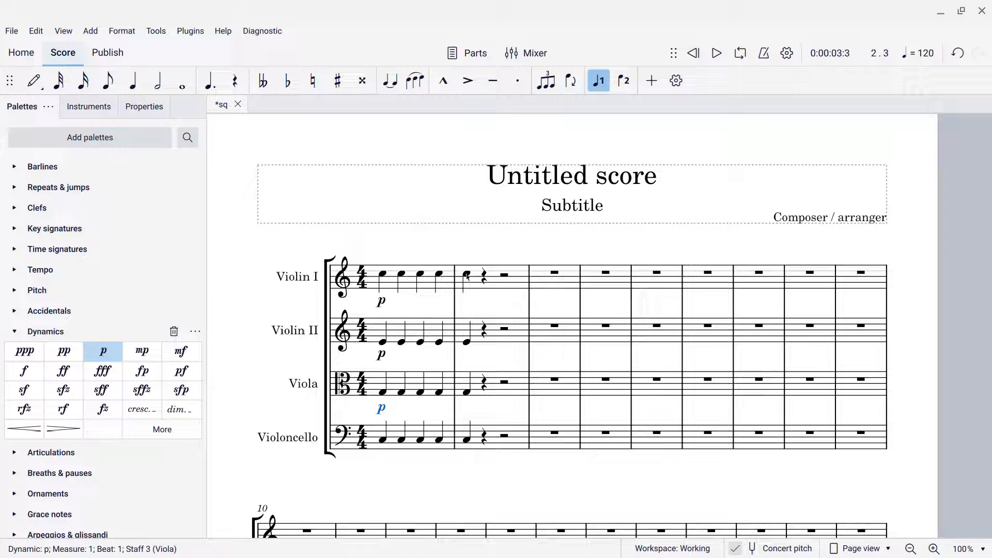
Place mf on the first measure-2 note of Violin I, Violin II, Viola and Violoncello.
{"action": "left_click", "coordinate": [466, 275]}
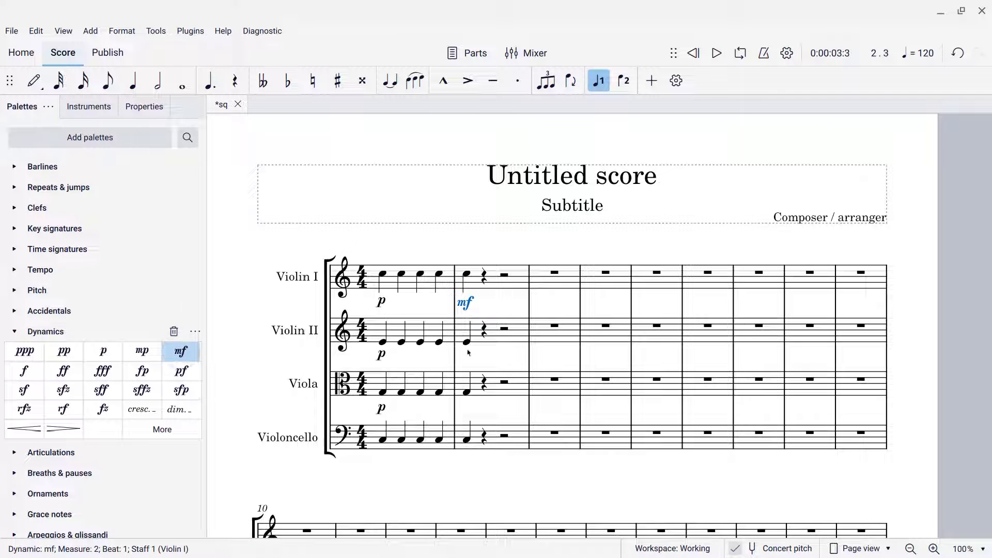
{"action": "left_click", "coordinate": [466, 347]}
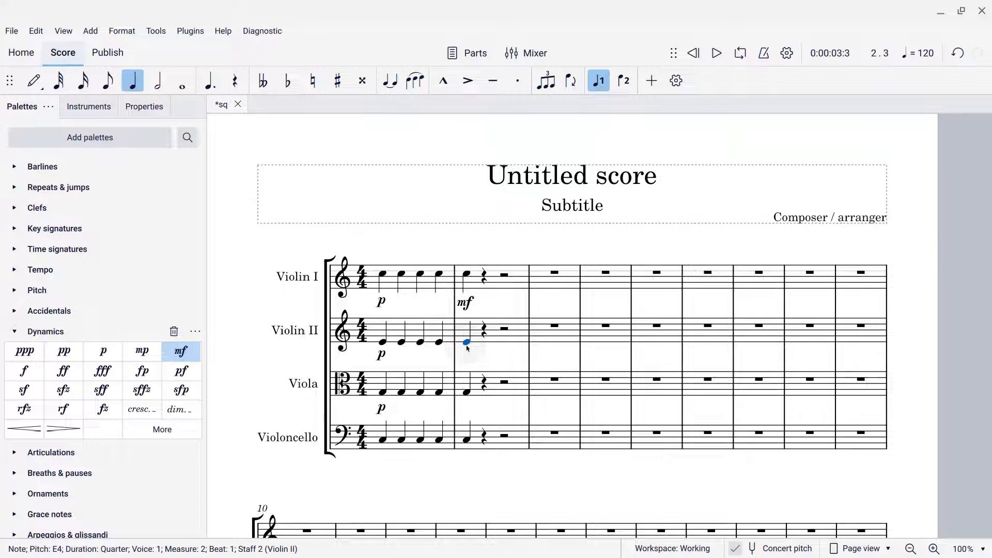
{"action": "double_click", "coordinate": [179, 351]}
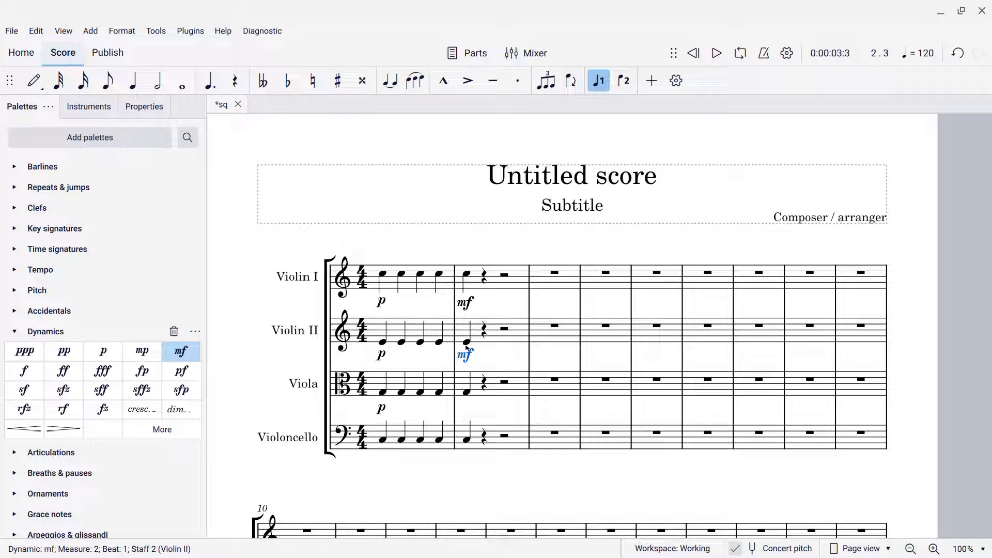
{"action": "left_click", "coordinate": [466, 392]}
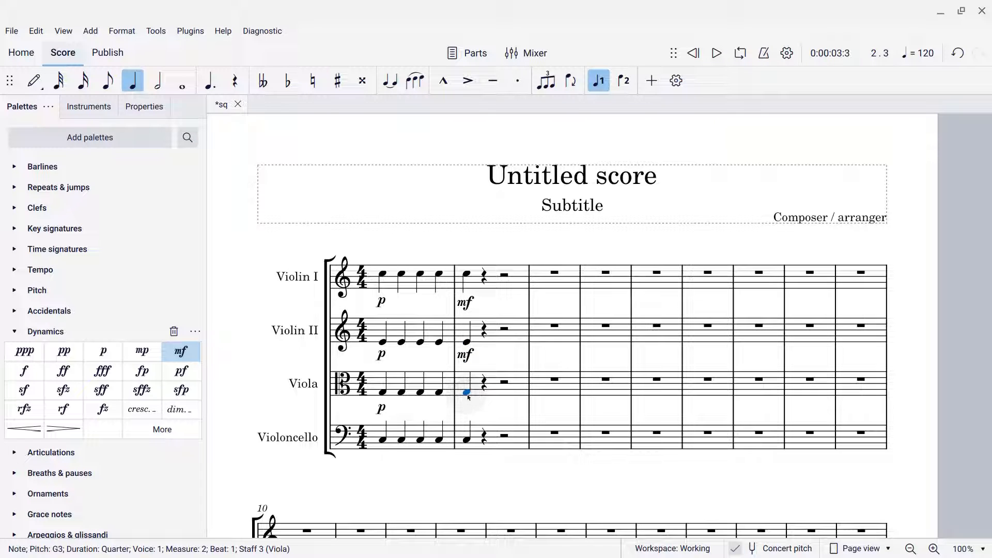
{"action": "double_click", "coordinate": [179, 351]}
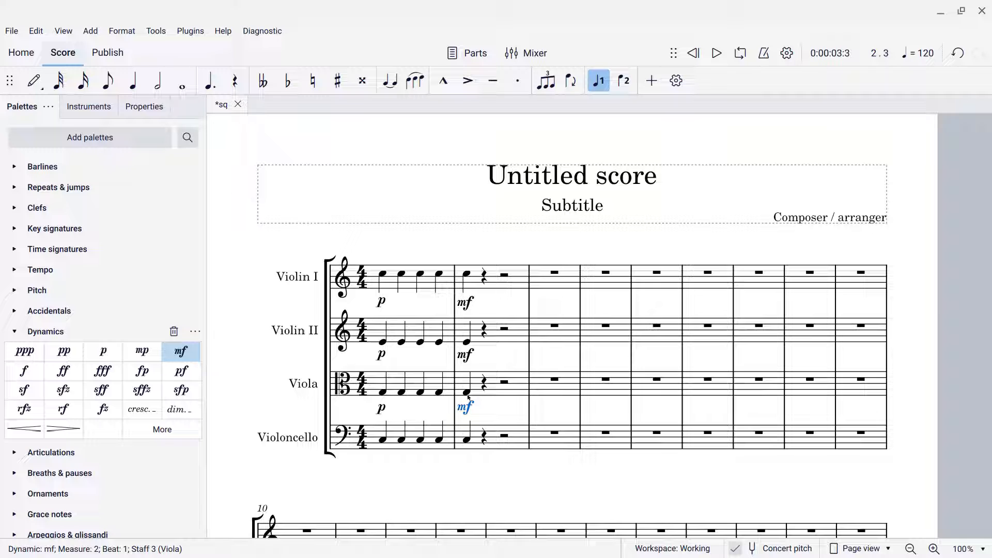
{"action": "left_click", "coordinate": [466, 438]}
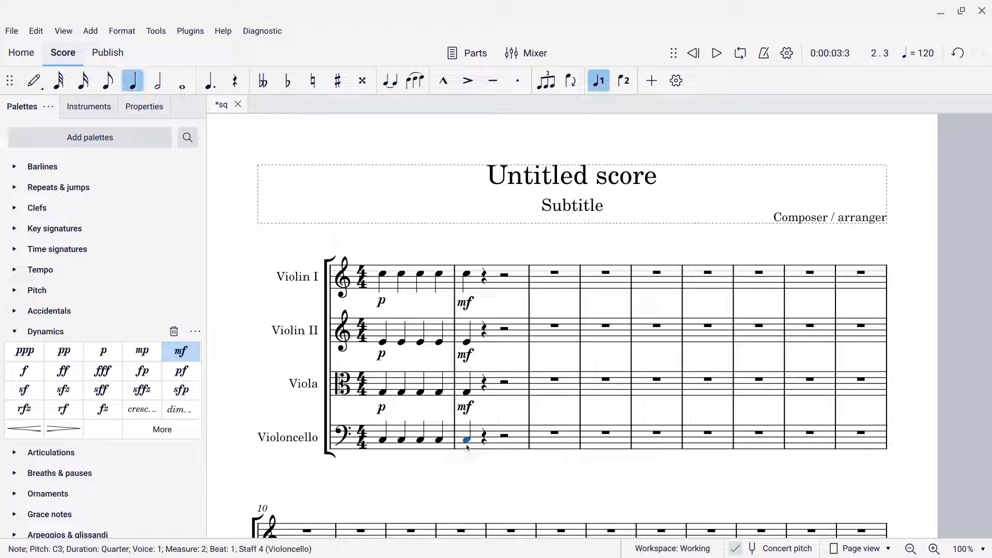
{"action": "double_click", "coordinate": [179, 352]}
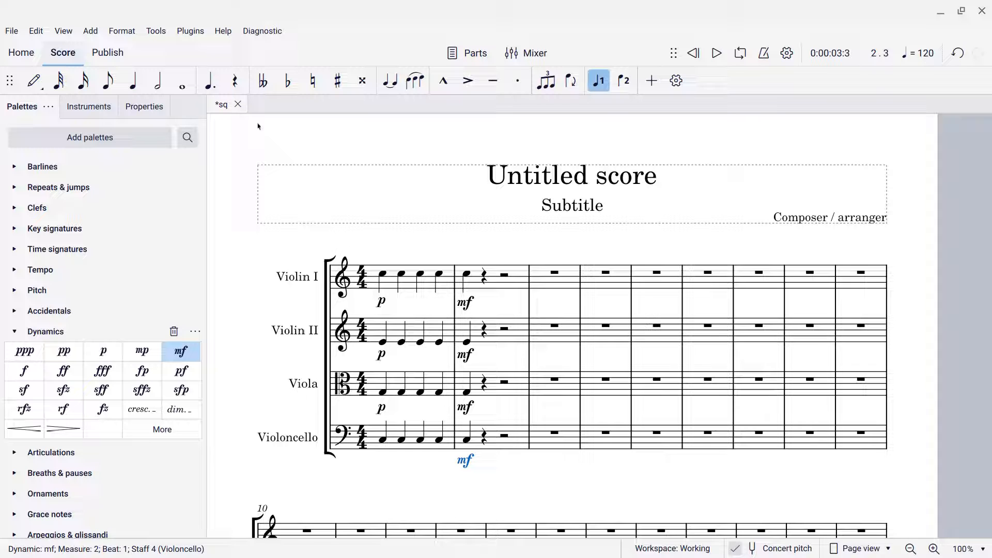
Reach the Shortcuts page of Preferences via the Edit menu.
{"action": "left_click", "coordinate": [36, 30]}
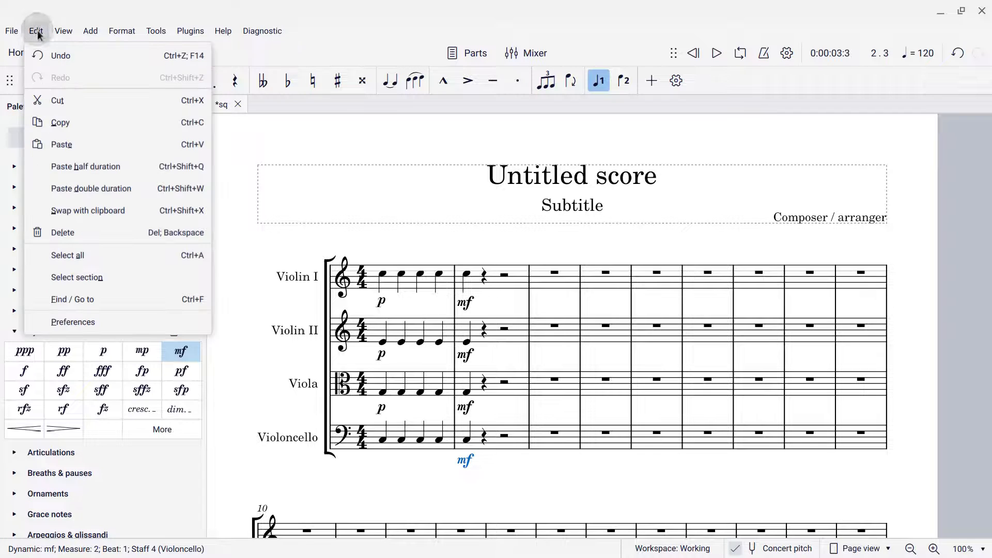
{"action": "mouse_move", "coordinate": [87, 322]}
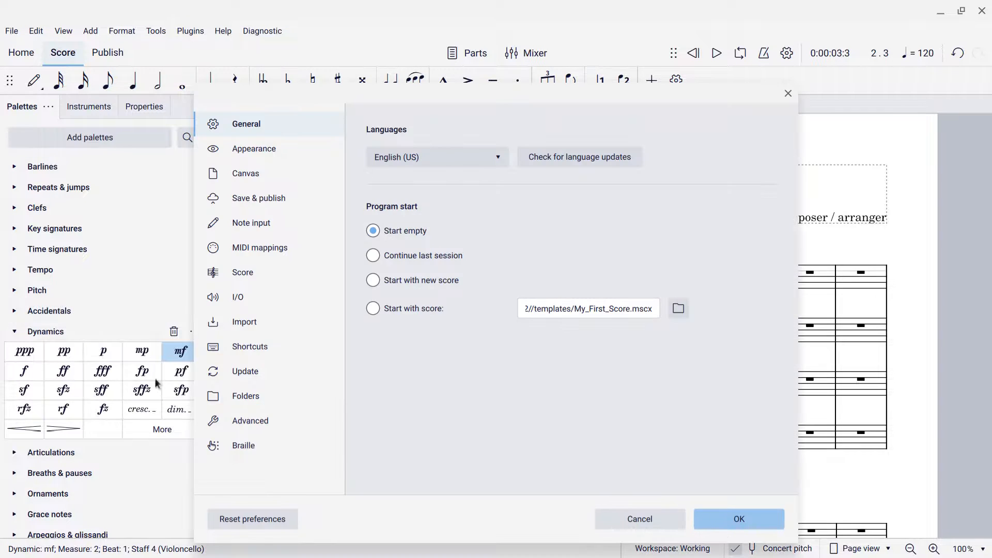
{"action": "left_click", "coordinate": [249, 346]}
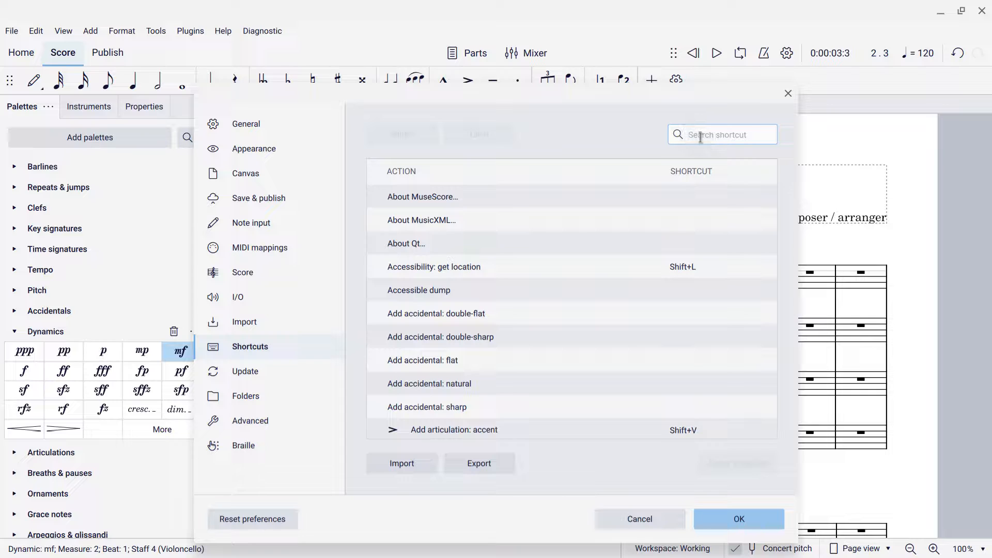
Filter shortcuts by 'pal', inspect Apply current palette element's Define dialog, and cancel leaving backslash.
{"action": "type", "text": "pale"}
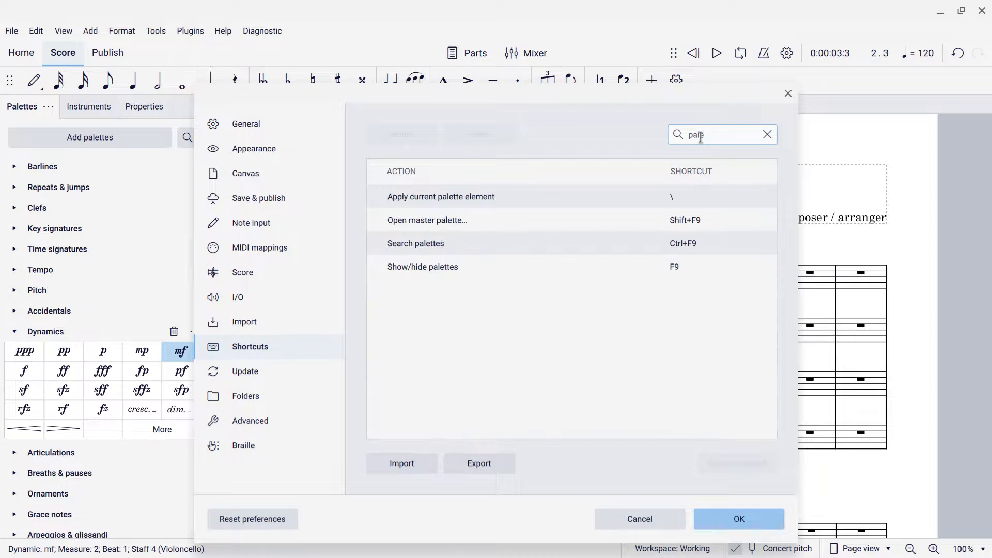
{"action": "left_click", "coordinate": [441, 196]}
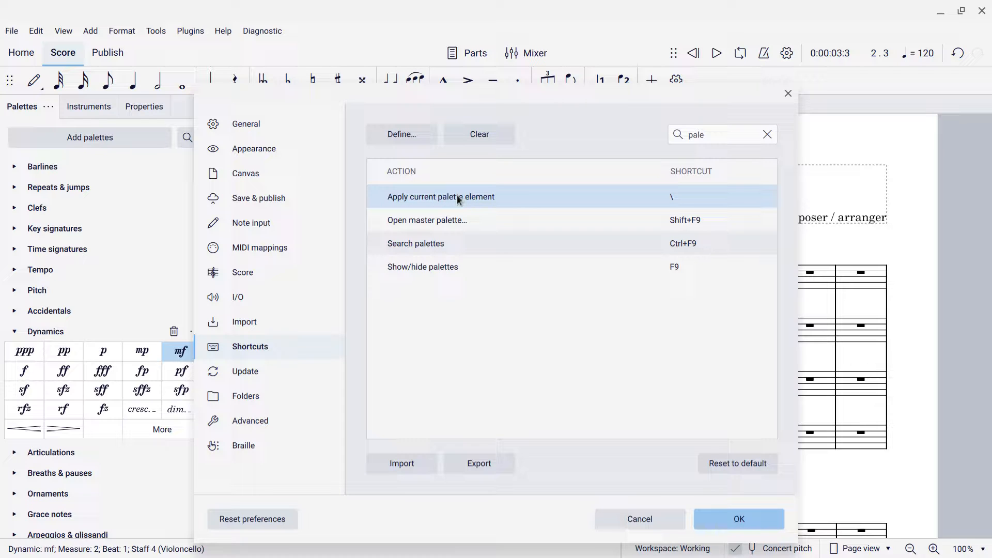
{"action": "mouse_move", "coordinate": [663, 200]}
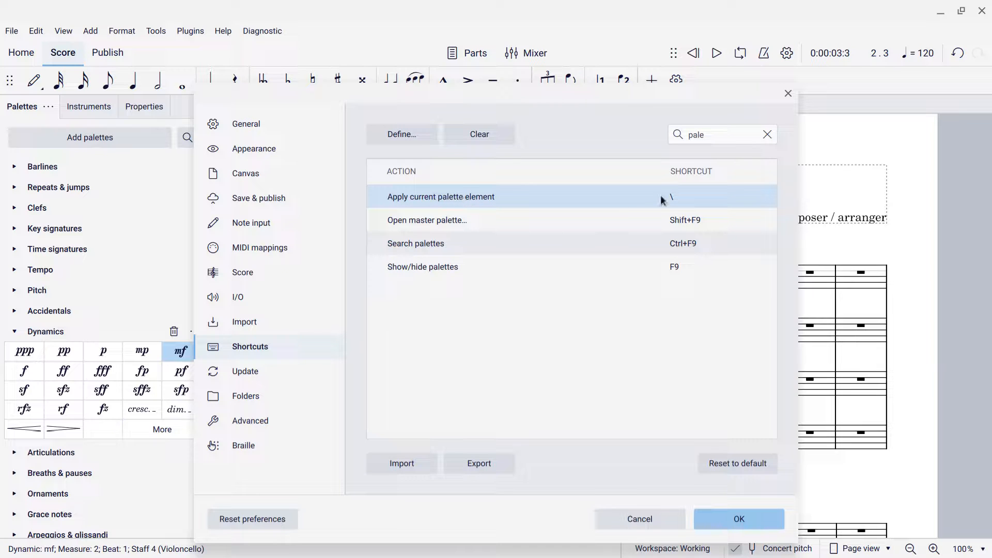
{"action": "mouse_move", "coordinate": [674, 206]}
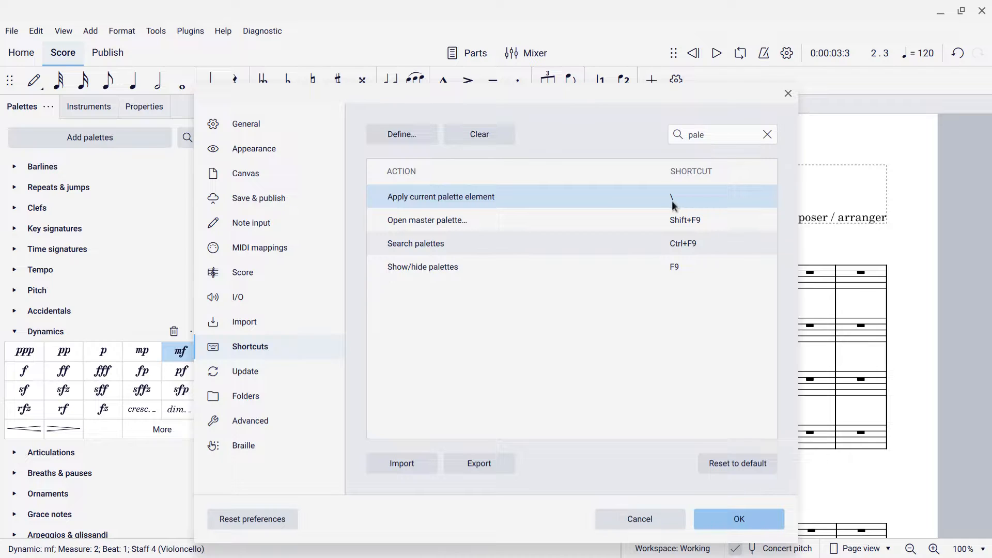
{"action": "left_click", "coordinate": [401, 134]}
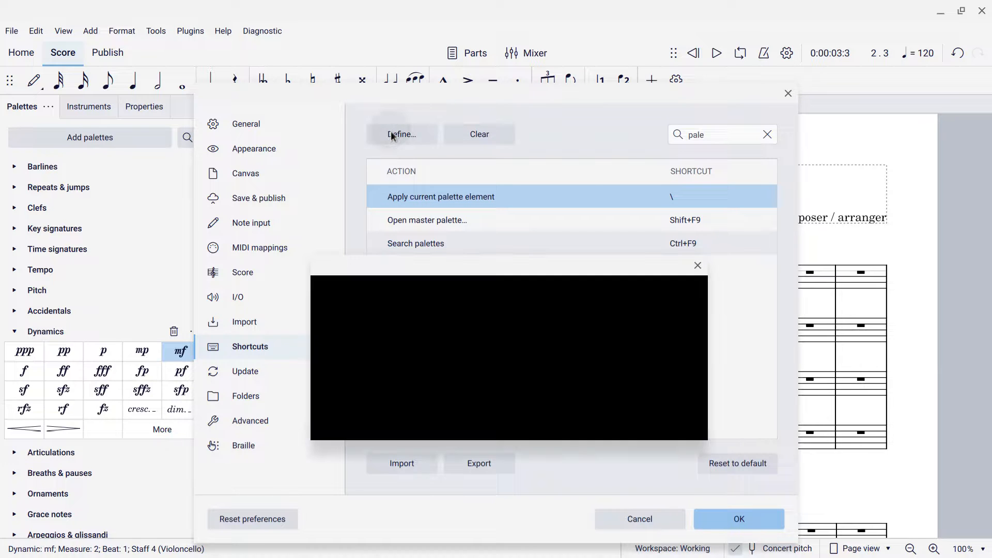
{"action": "left_click", "coordinate": [401, 135]}
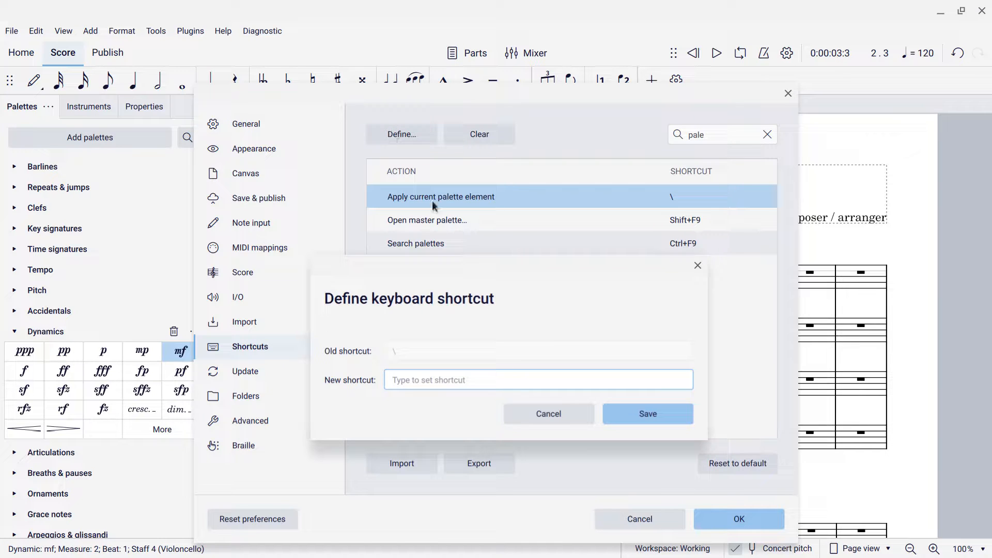
{"action": "mouse_move", "coordinate": [547, 413]}
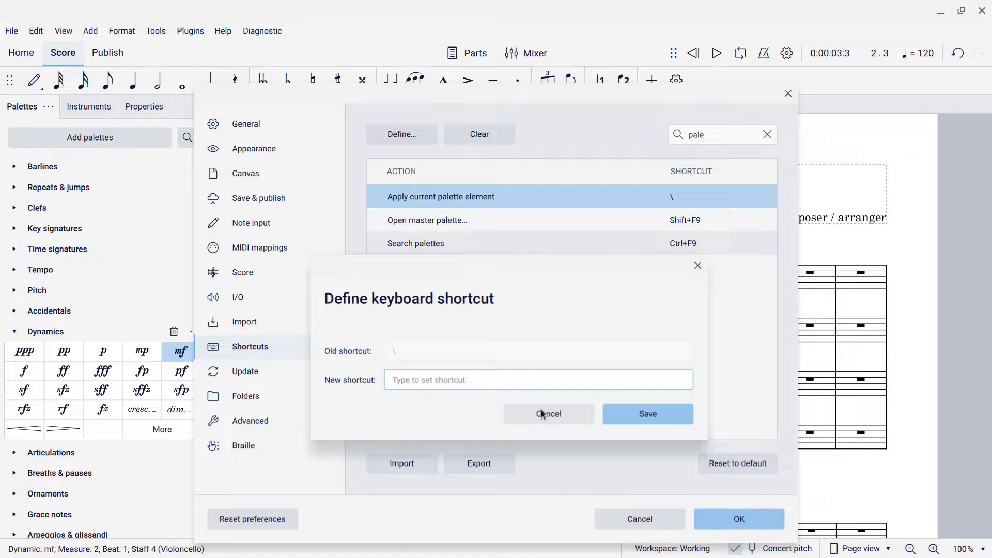
{"action": "left_click", "coordinate": [547, 413]}
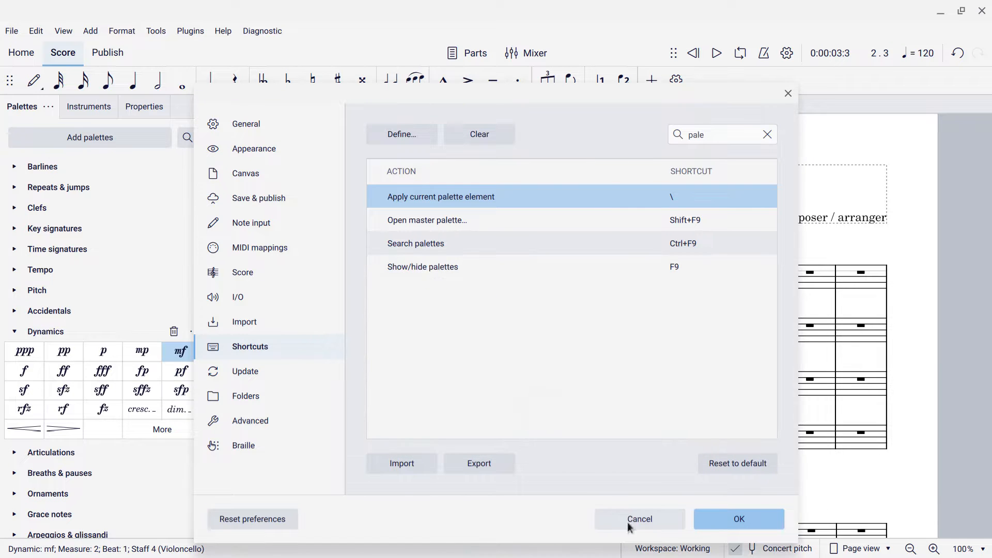